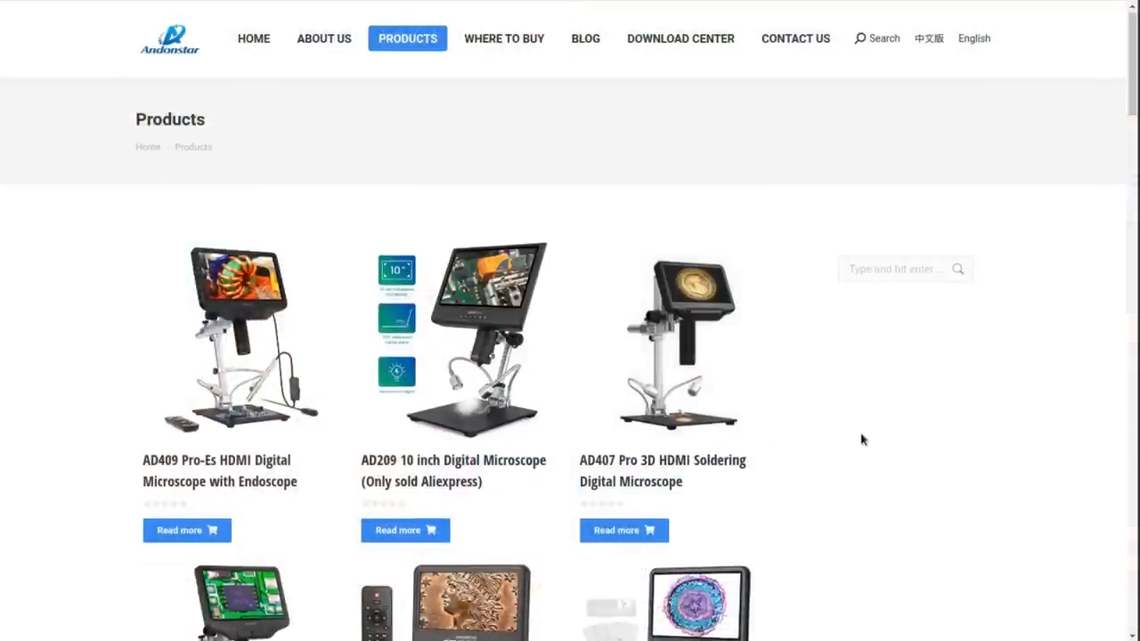
# Step: Browse through the product's photo gallery images
pyautogui.scroll(-3)
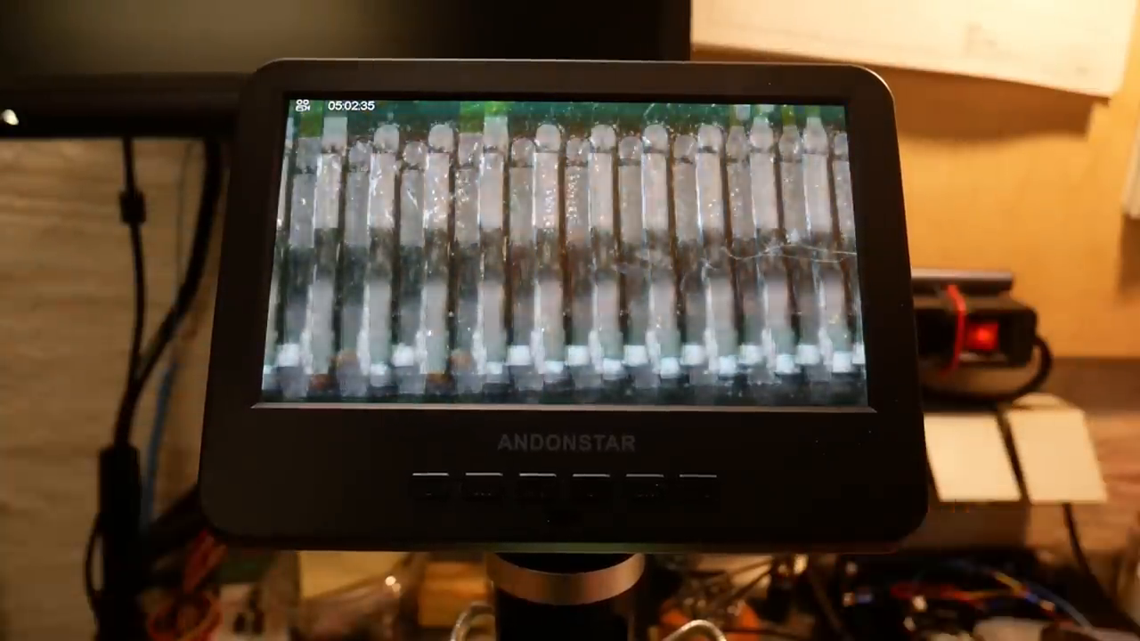
pyautogui.click(614, 485)
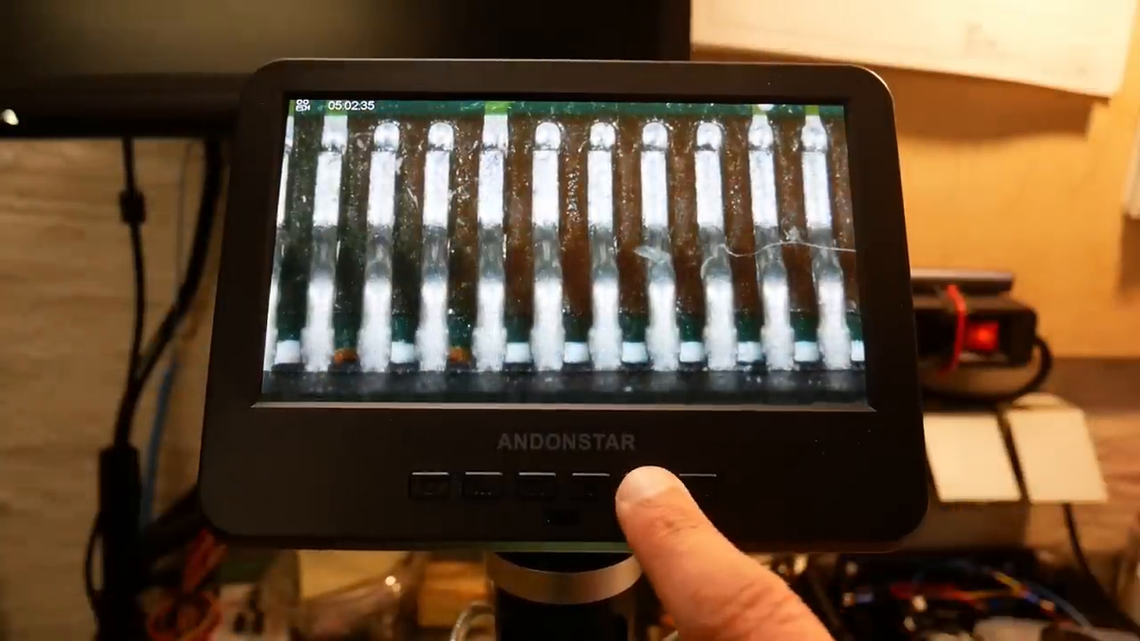
pyautogui.click(615, 485)
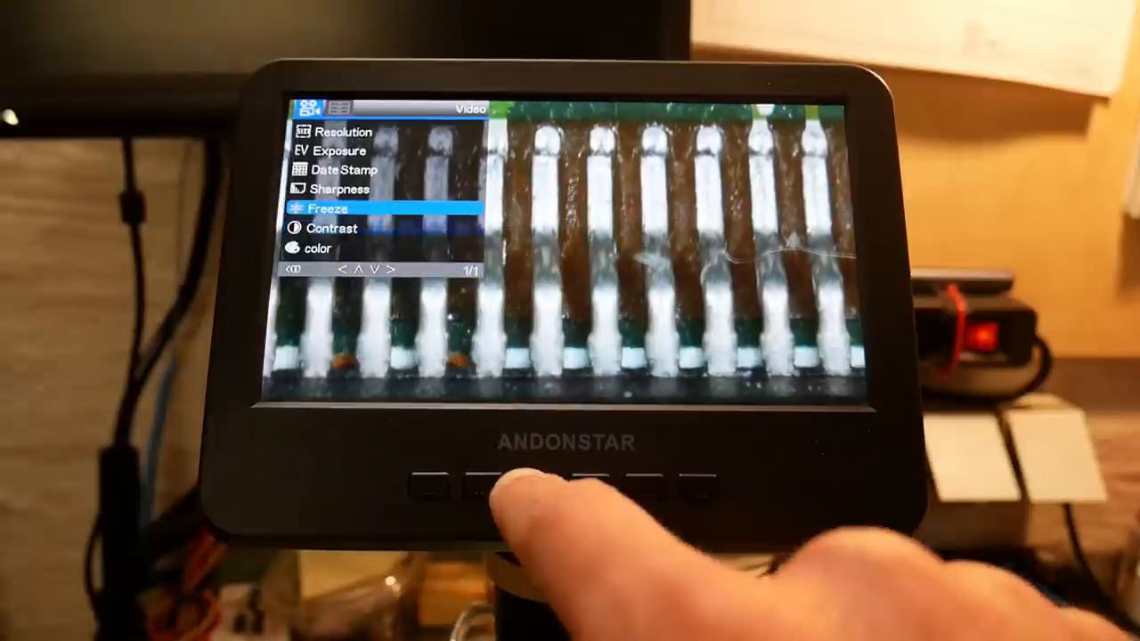
pyautogui.click(436, 490)
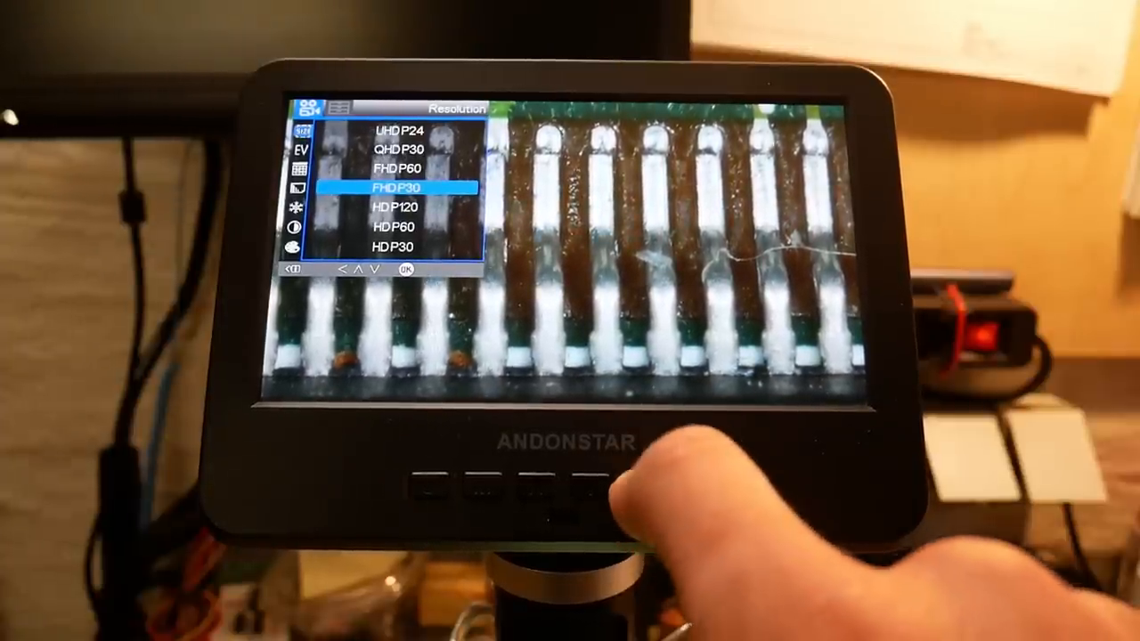
pyautogui.click(449, 493)
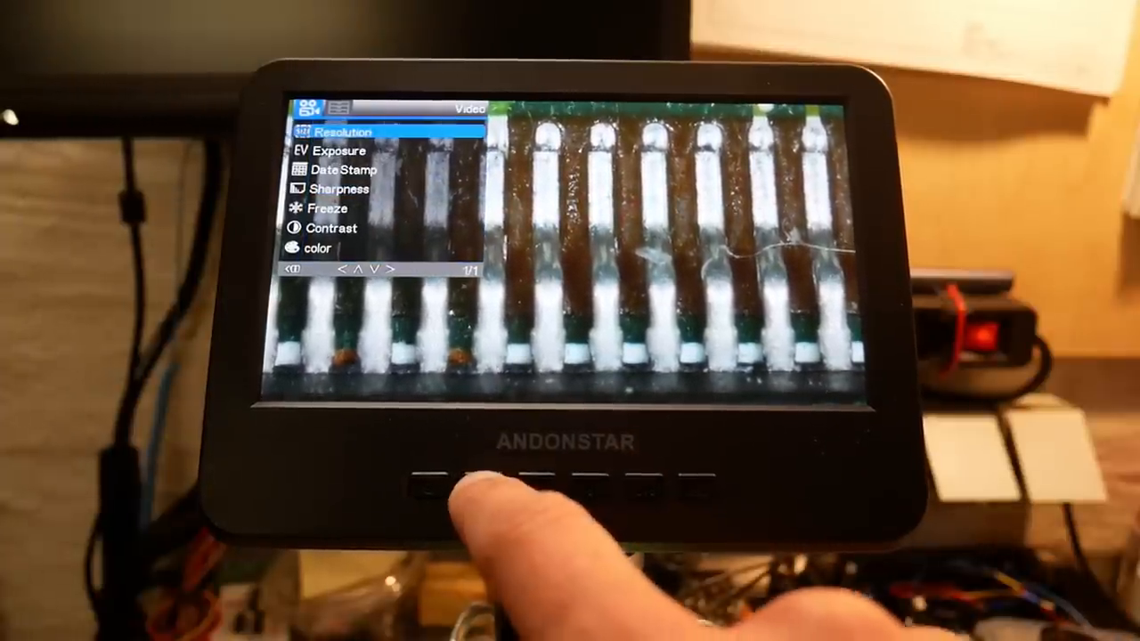
pyautogui.click(450, 485)
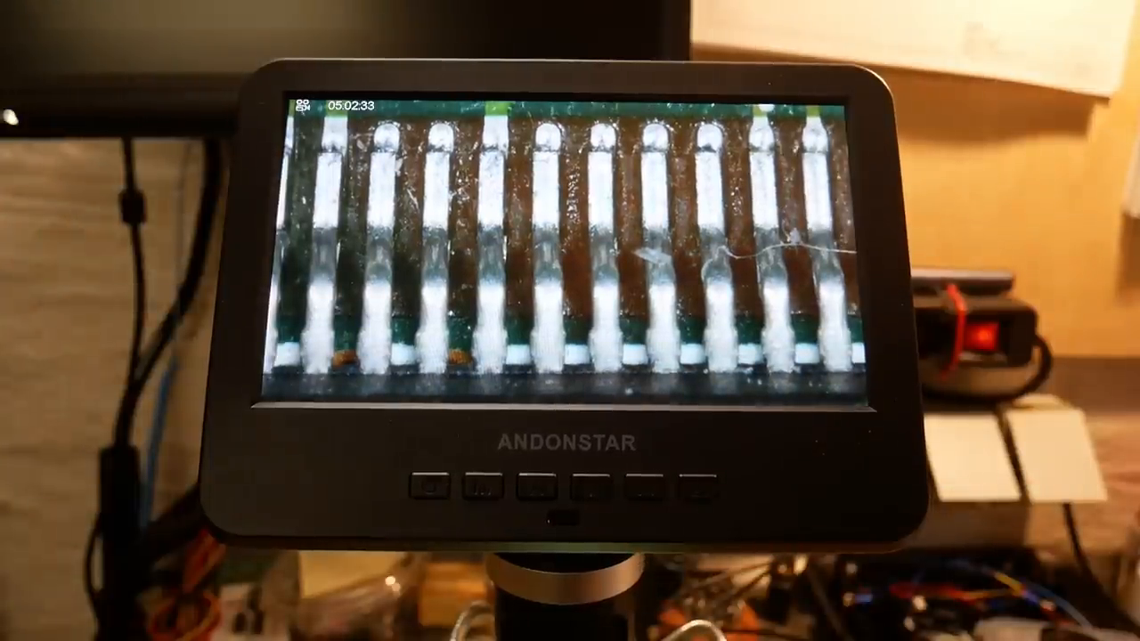
pyautogui.click(450, 486)
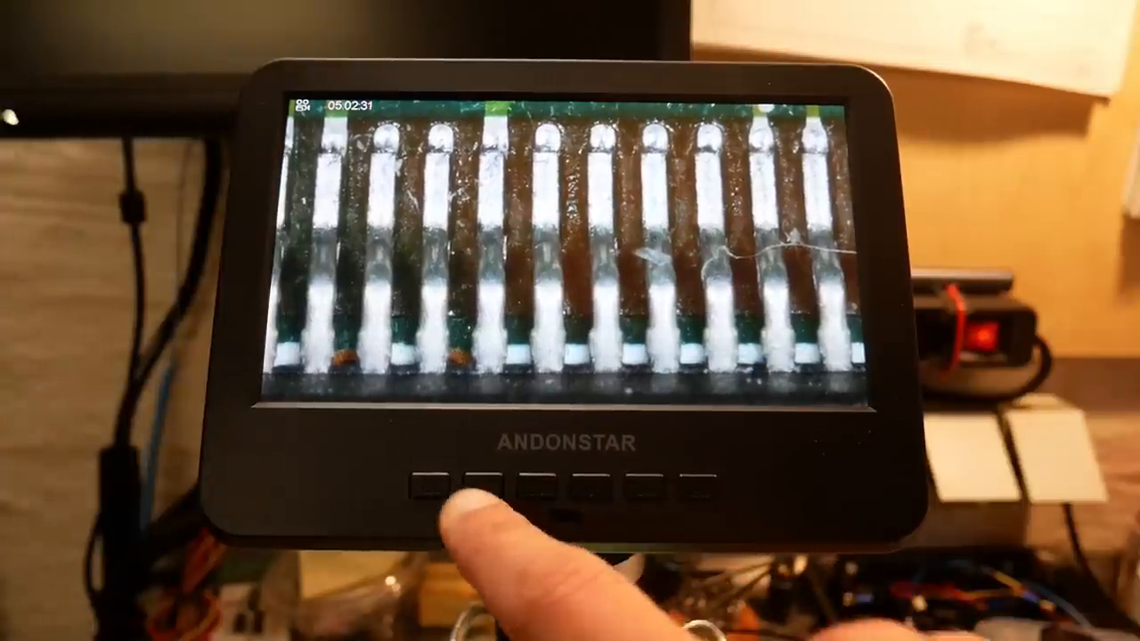
pyautogui.click(446, 485)
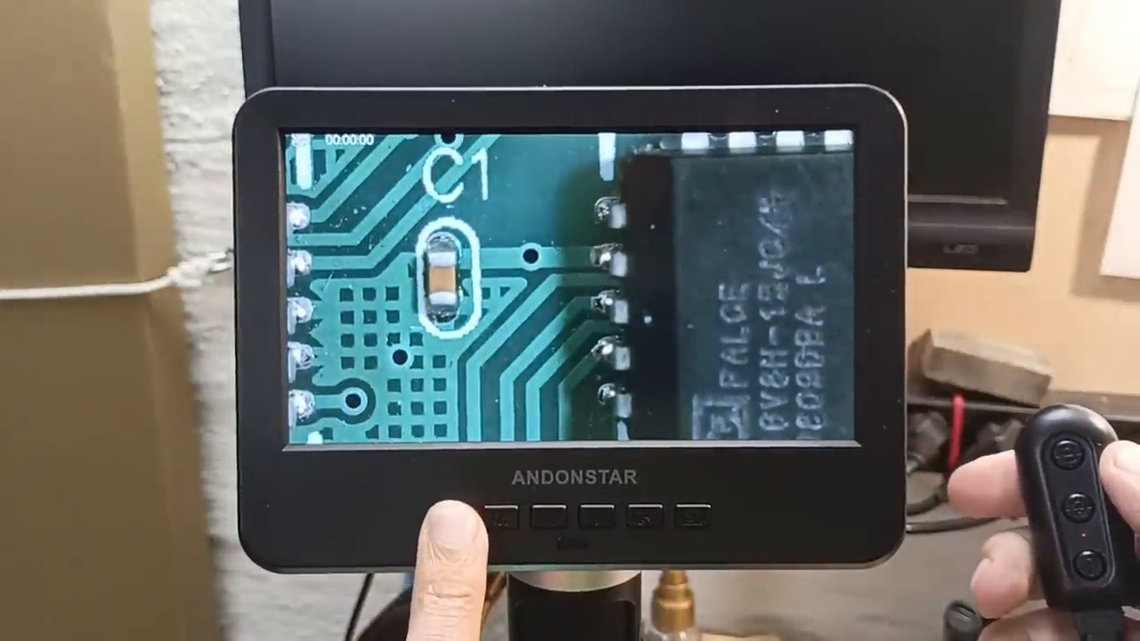
pyautogui.click(504, 514)
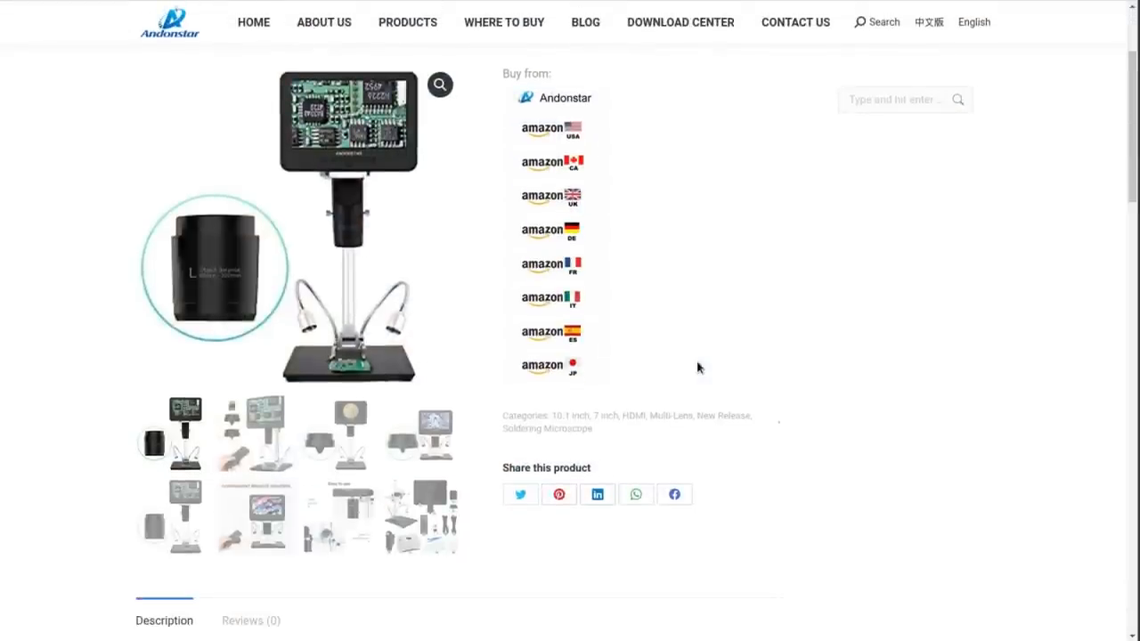
# Step: Show the numbered accessories photo, then scroll to the 246S-M/249S-M specifications table
pyautogui.scroll(-3)
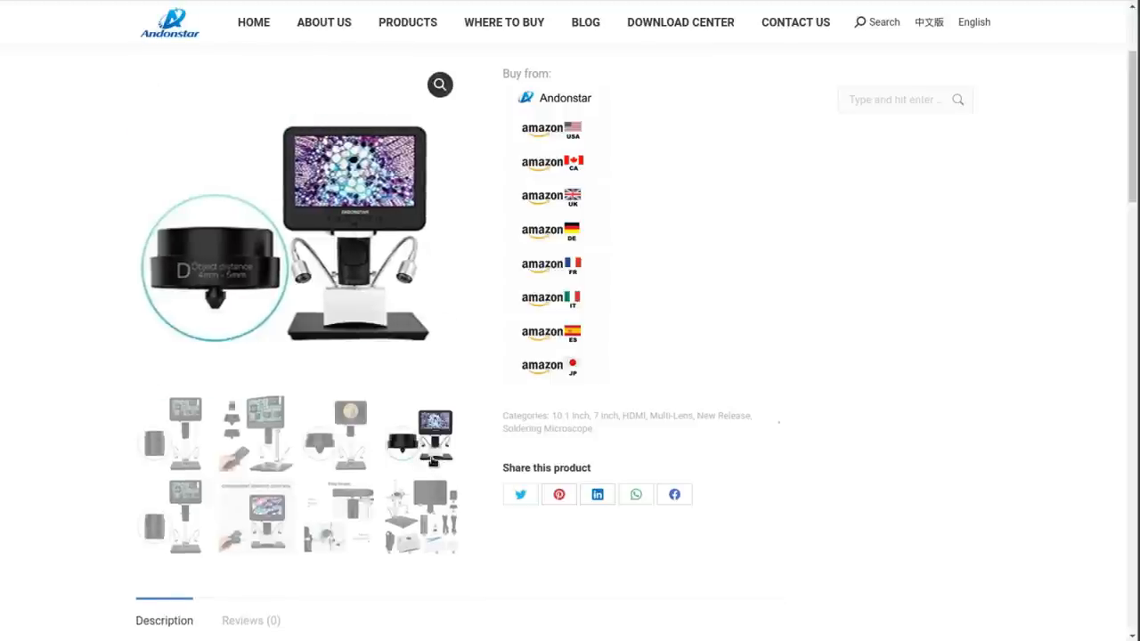
pyautogui.click(420, 435)
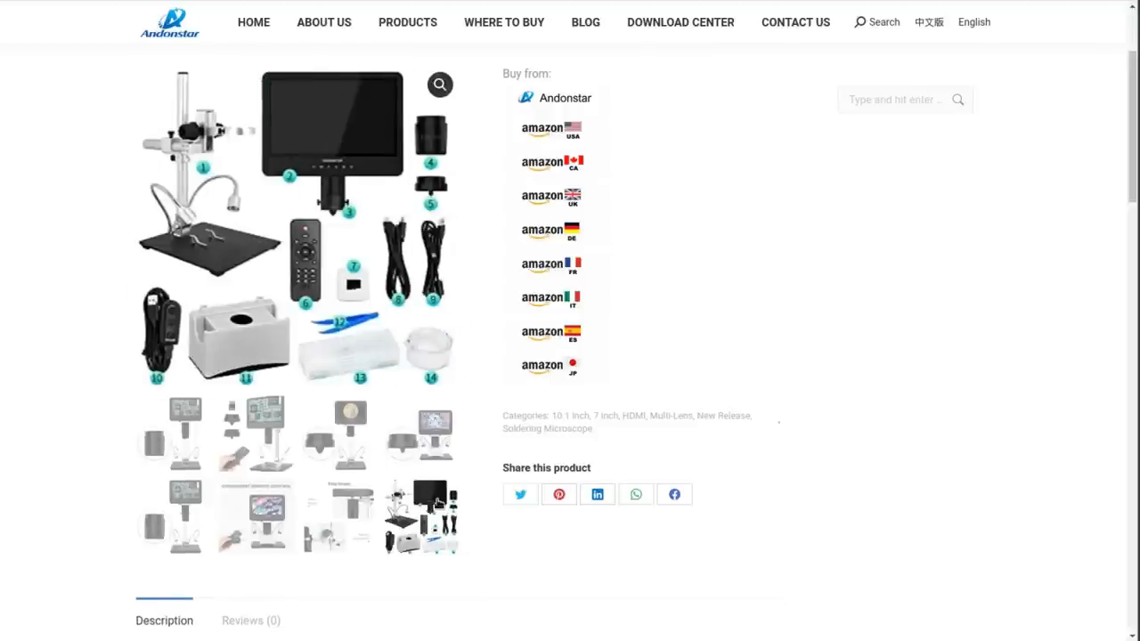
pyautogui.scroll(-3)
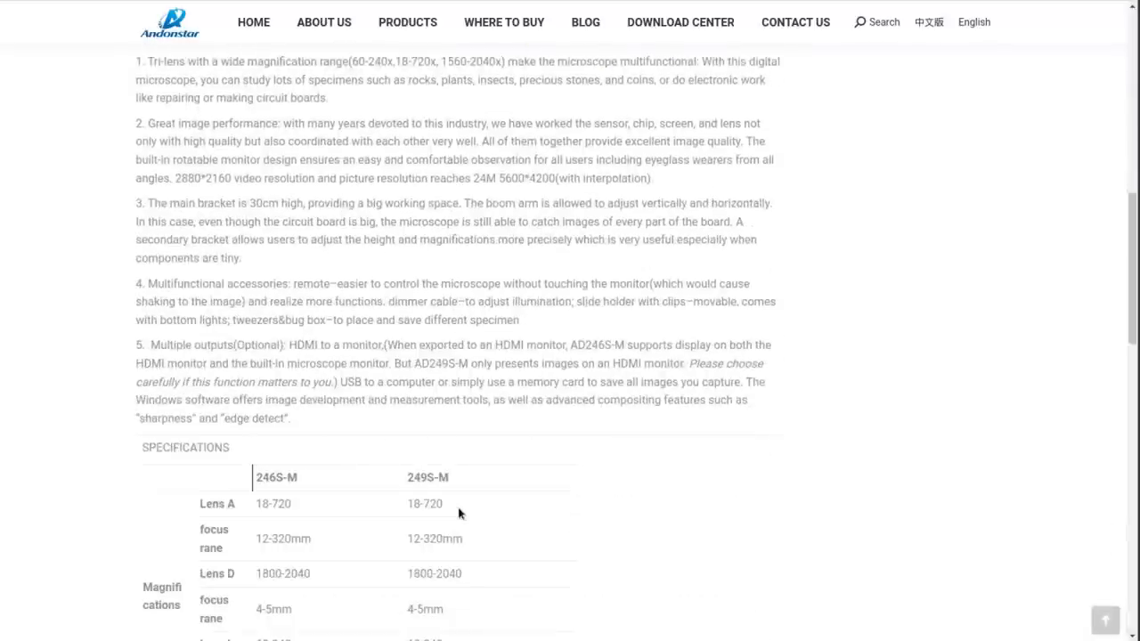
pyautogui.scroll(-3)
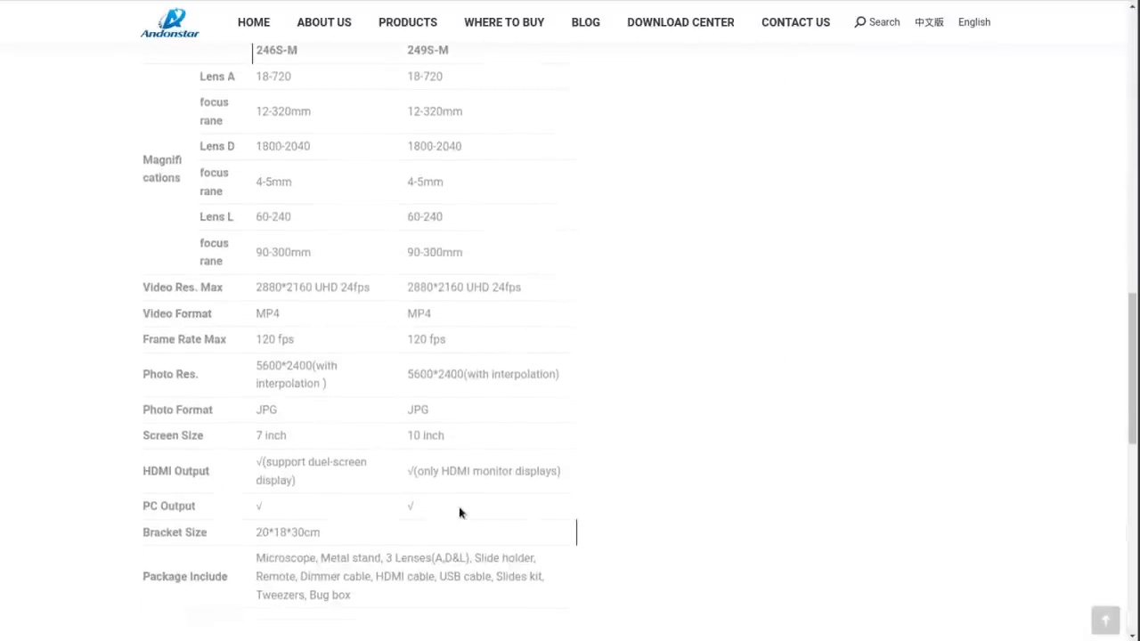